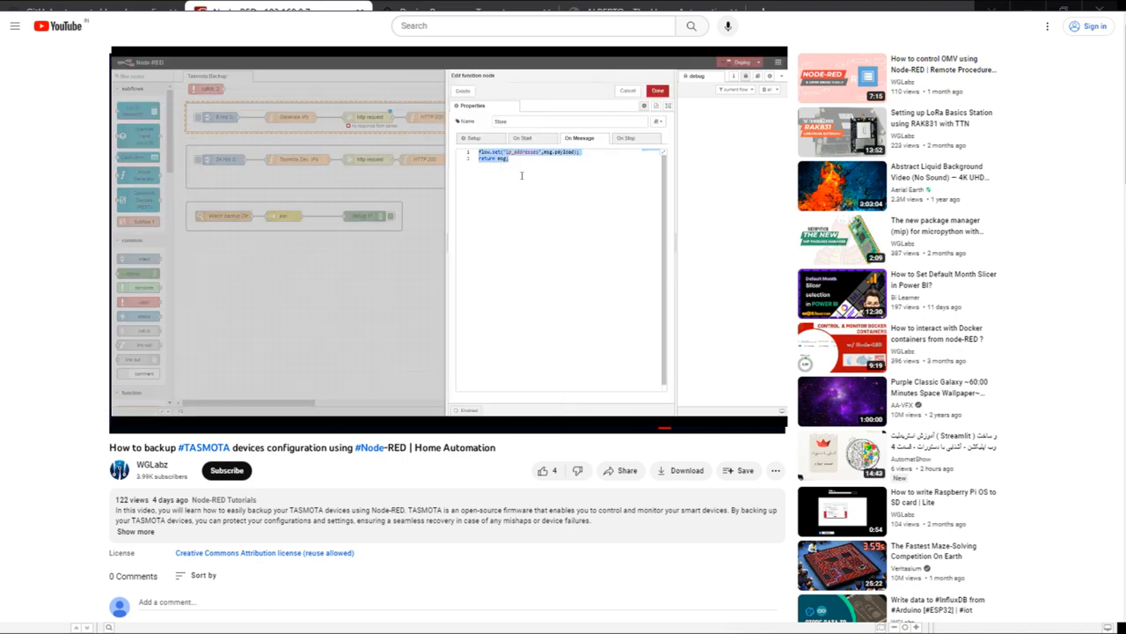
- Pause the Tasmota backup video and move through the Node-RED tab to the decode-config repository
click(658, 91)
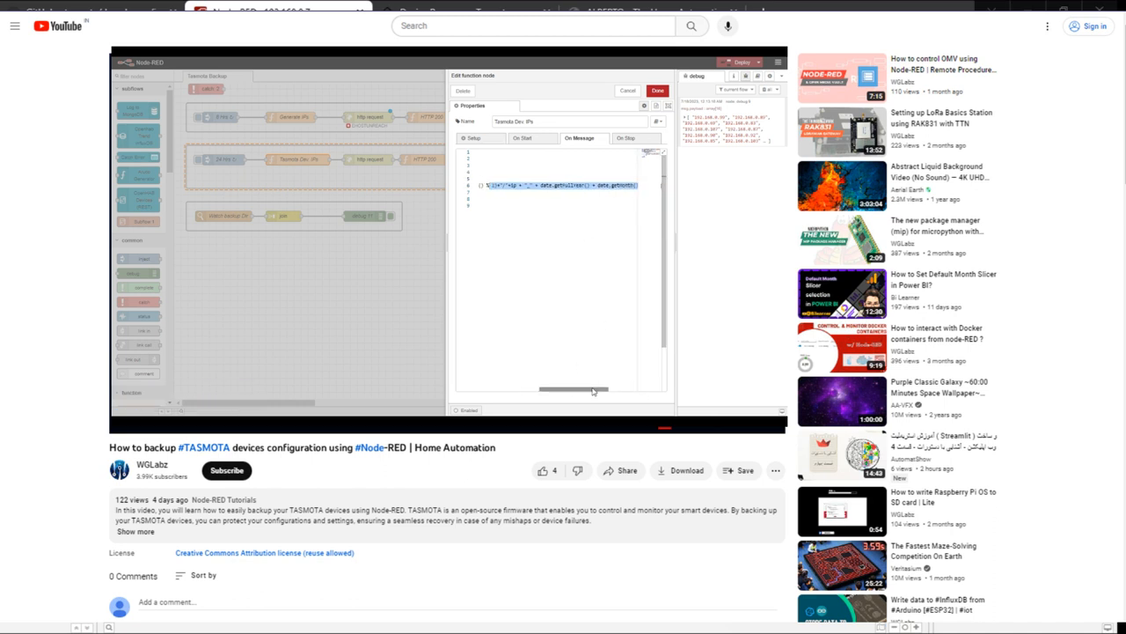
click(658, 91)
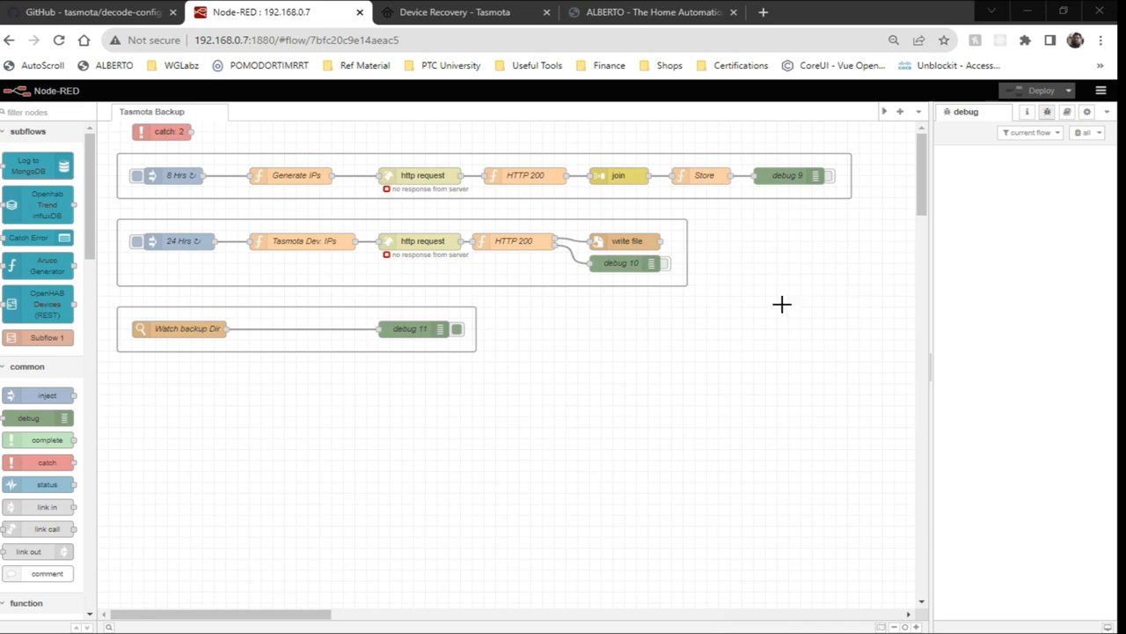
mouse_move(440, 268)
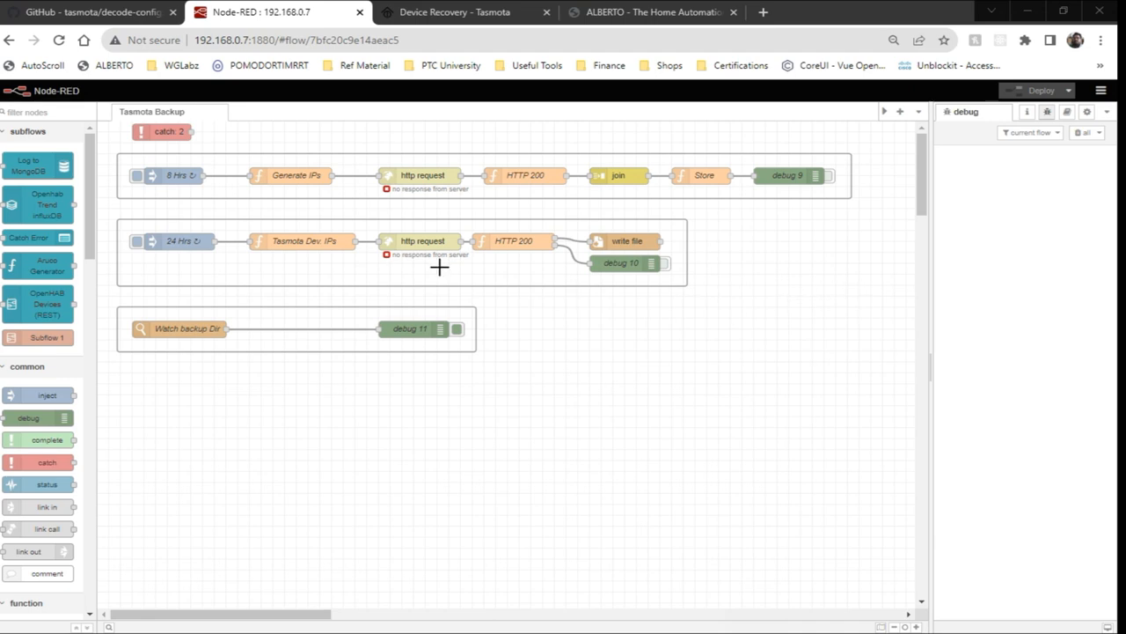
click(92, 11)
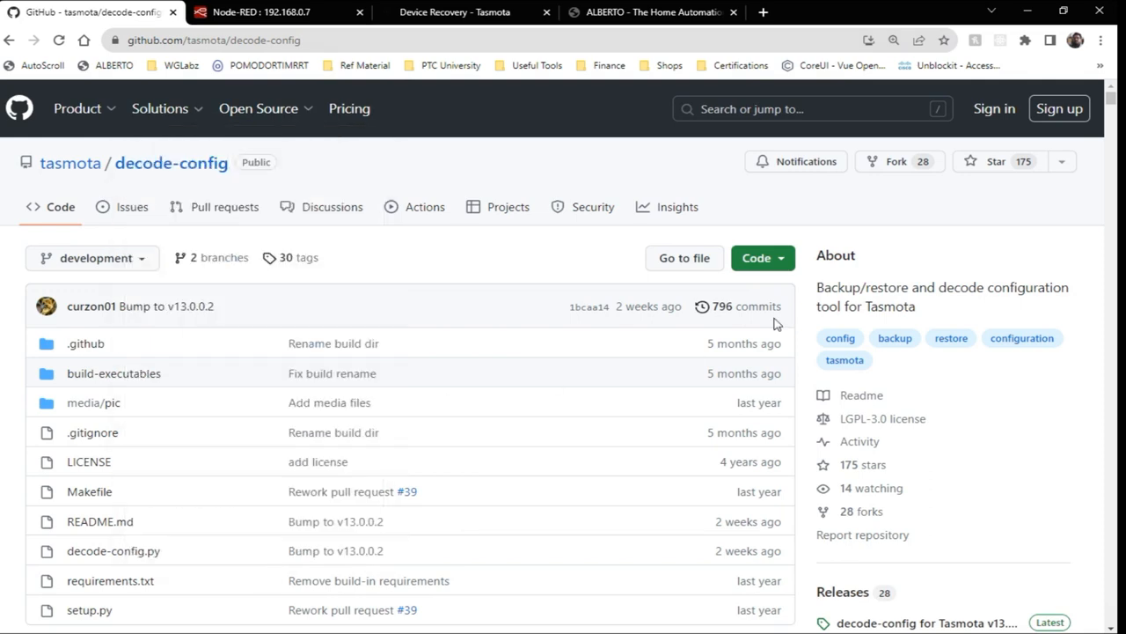
mouse_move(194, 194)
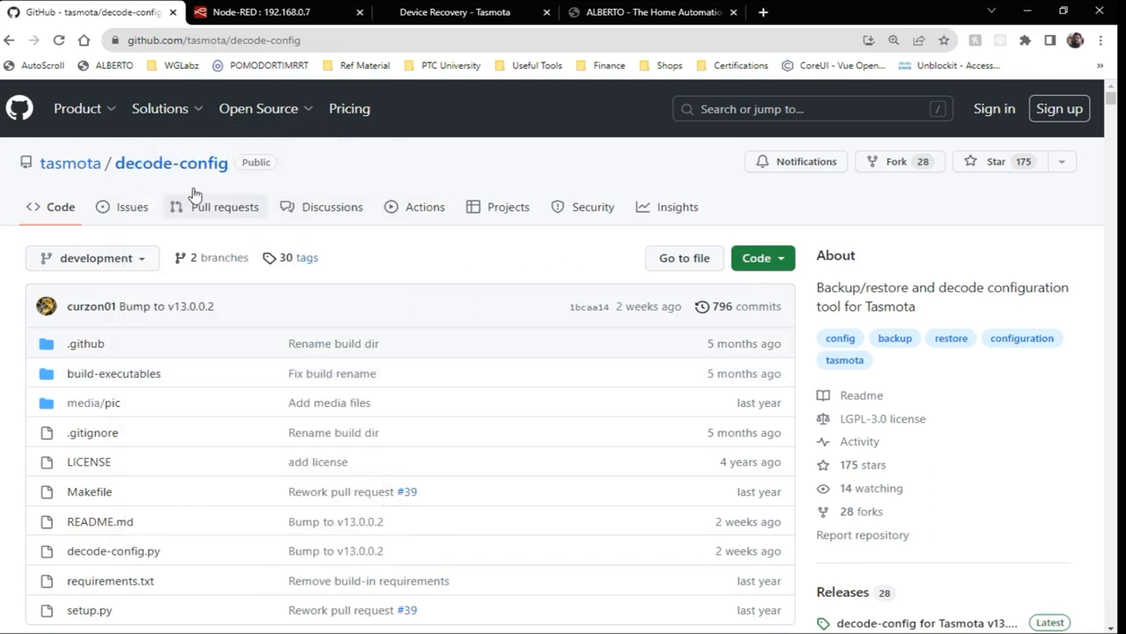
- Scroll the decode-config README down to its overview diagram of sources and output formats
scroll(down, 3)
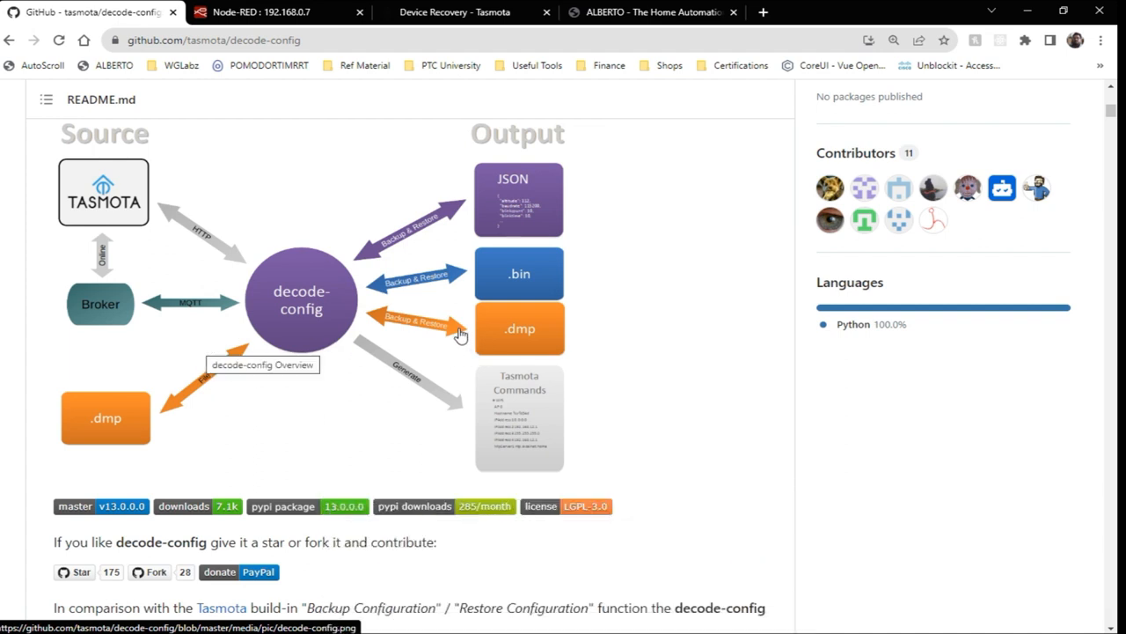
mouse_move(519, 280)
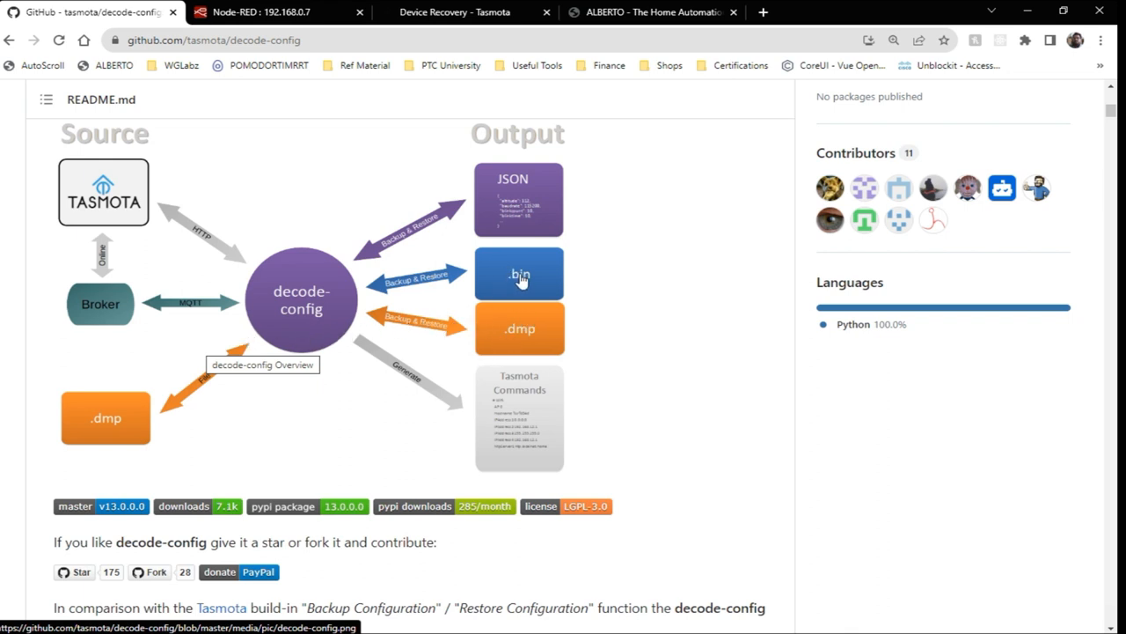
mouse_move(440, 344)
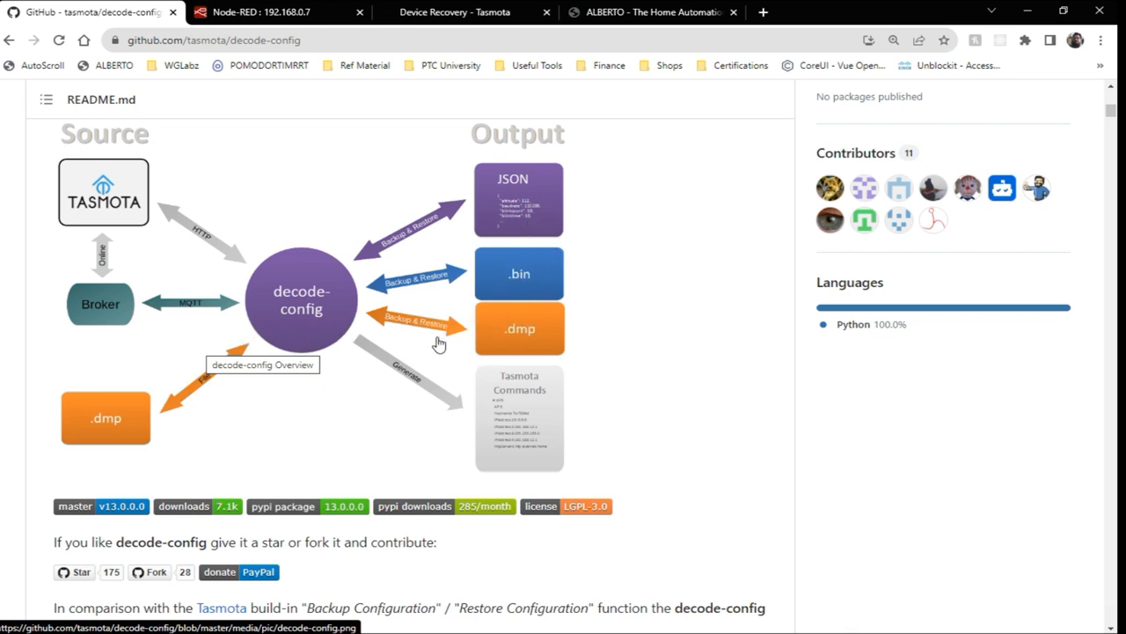
mouse_move(123, 204)
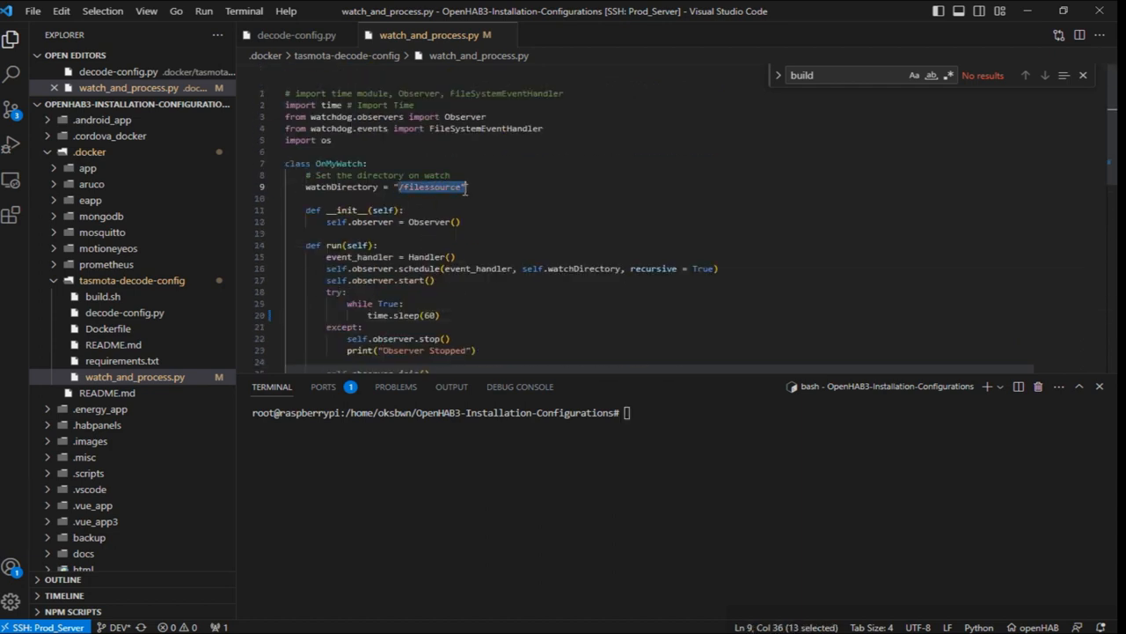
- Review the os.system decode-config line and its filedestination folder, then return to the Node-RED flow
scroll(down, 3)
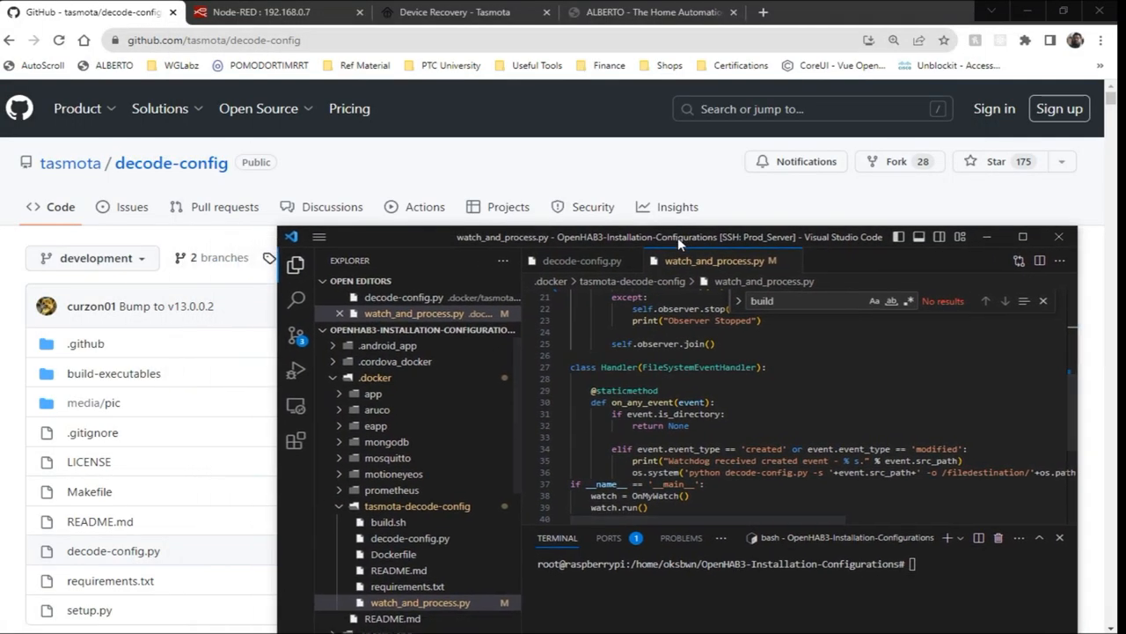
drag(678, 236, 344, 3)
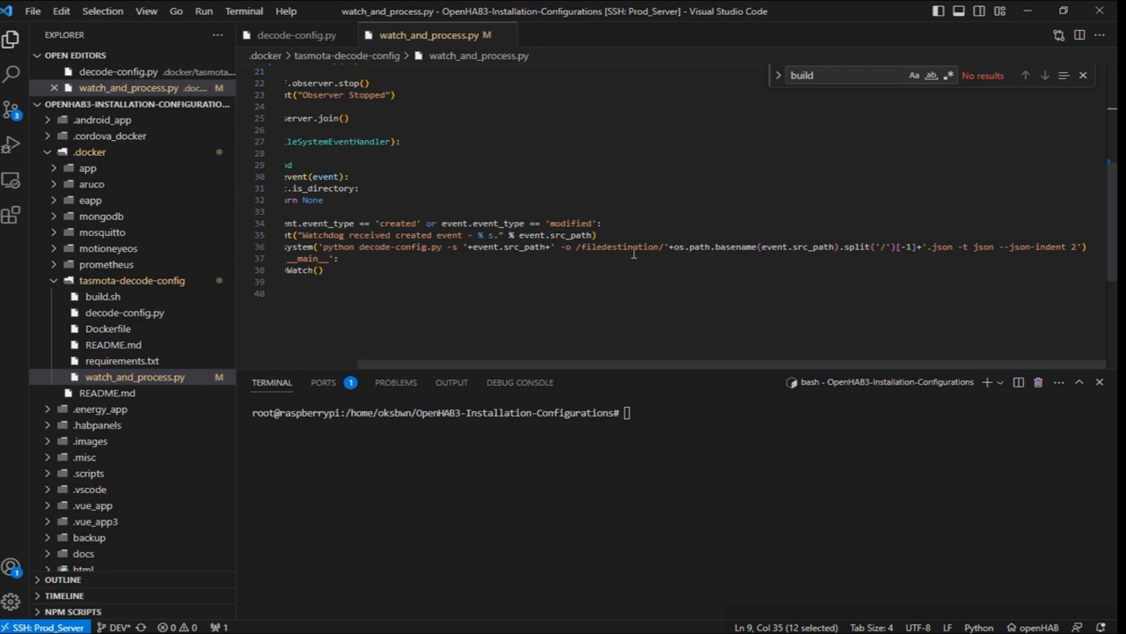
double_click(625, 247)
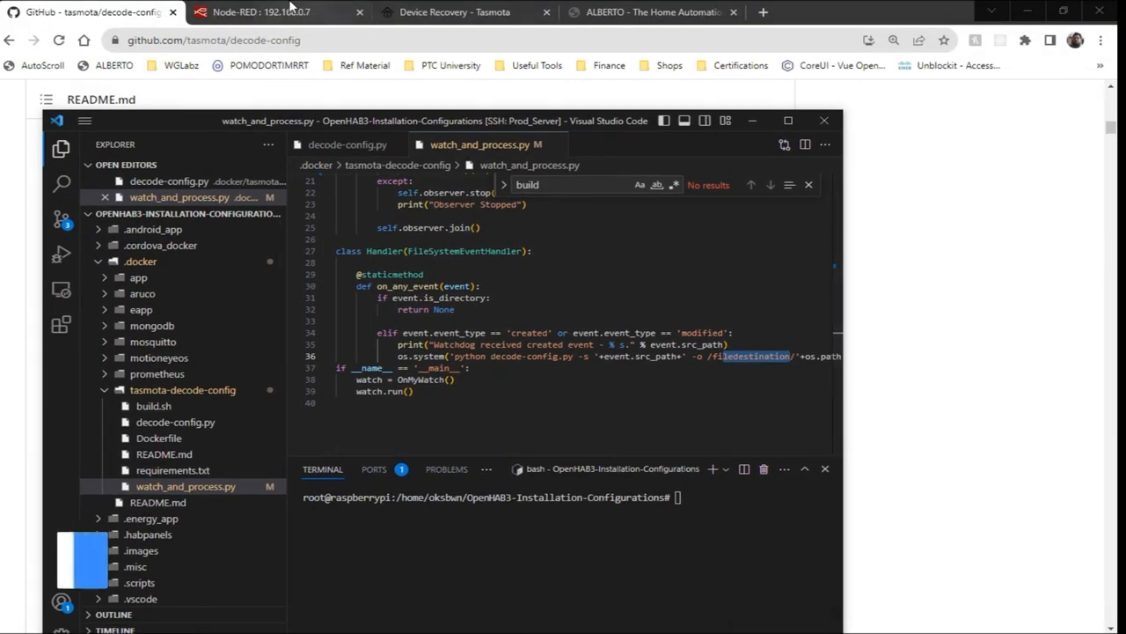
click(260, 10)
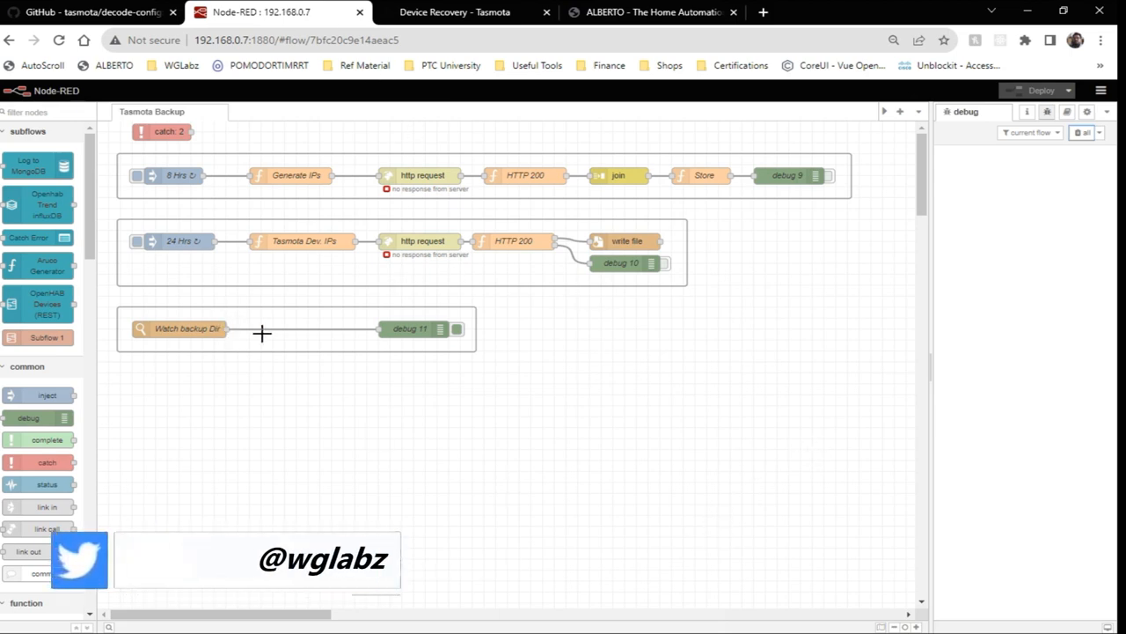
- Inspect the Tasmota Dev IPs function's backup filename code in its Node-RED editor
click(514, 241)
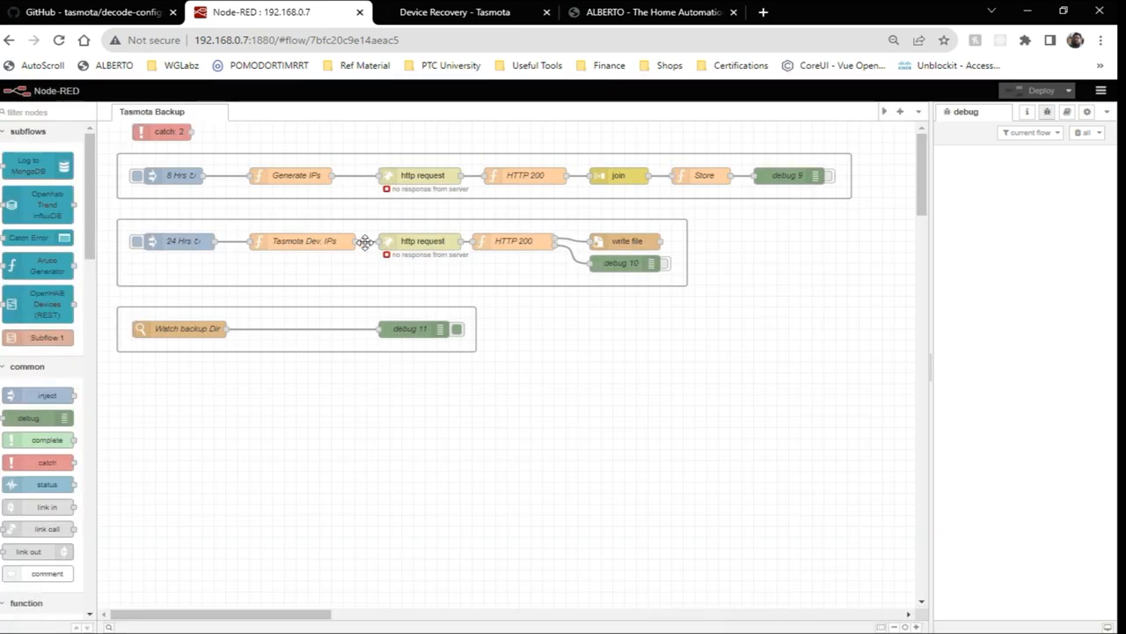
click(302, 239)
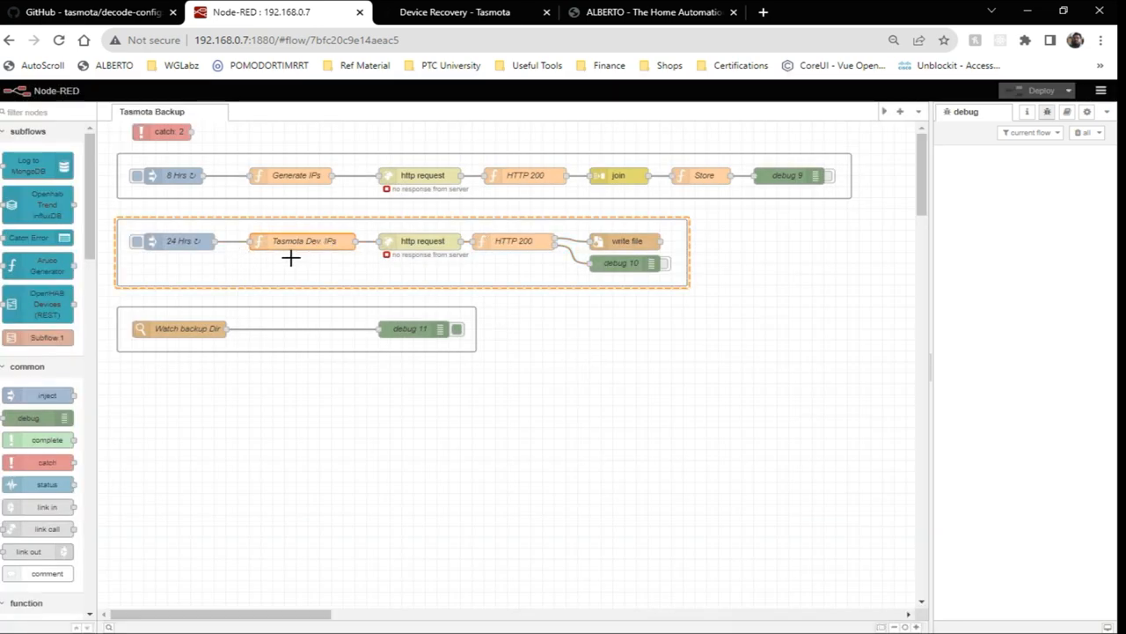
double_click(303, 240)
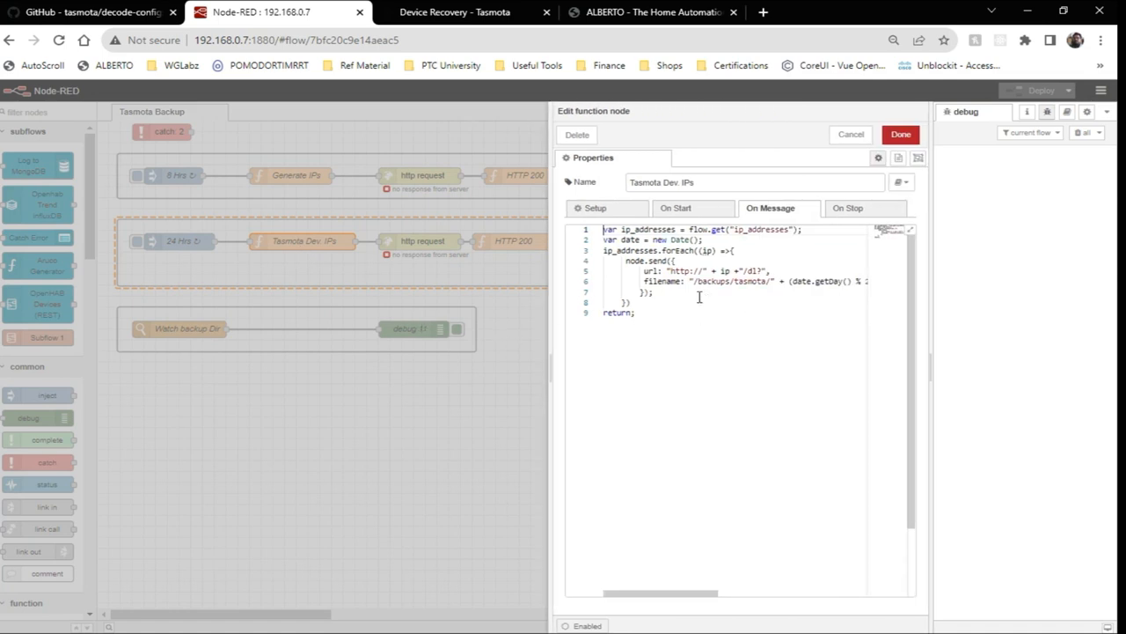
double_click(732, 281)
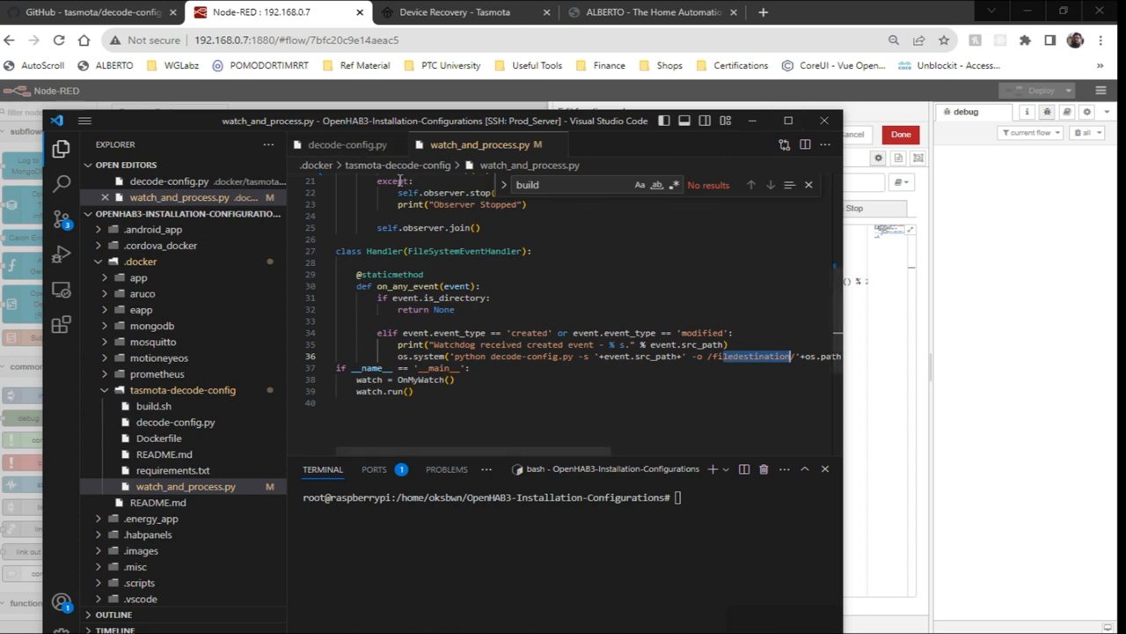
mouse_move(789, 119)
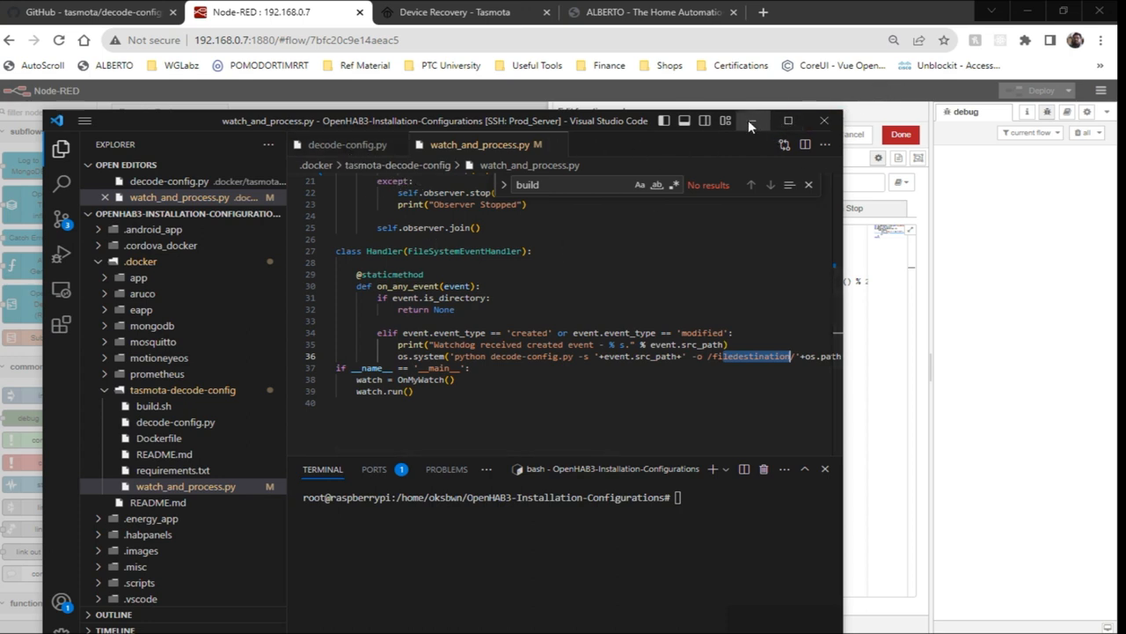
- Minimise the VS Code window to reveal the Node-RED Tasmota Backup flow
click(824, 120)
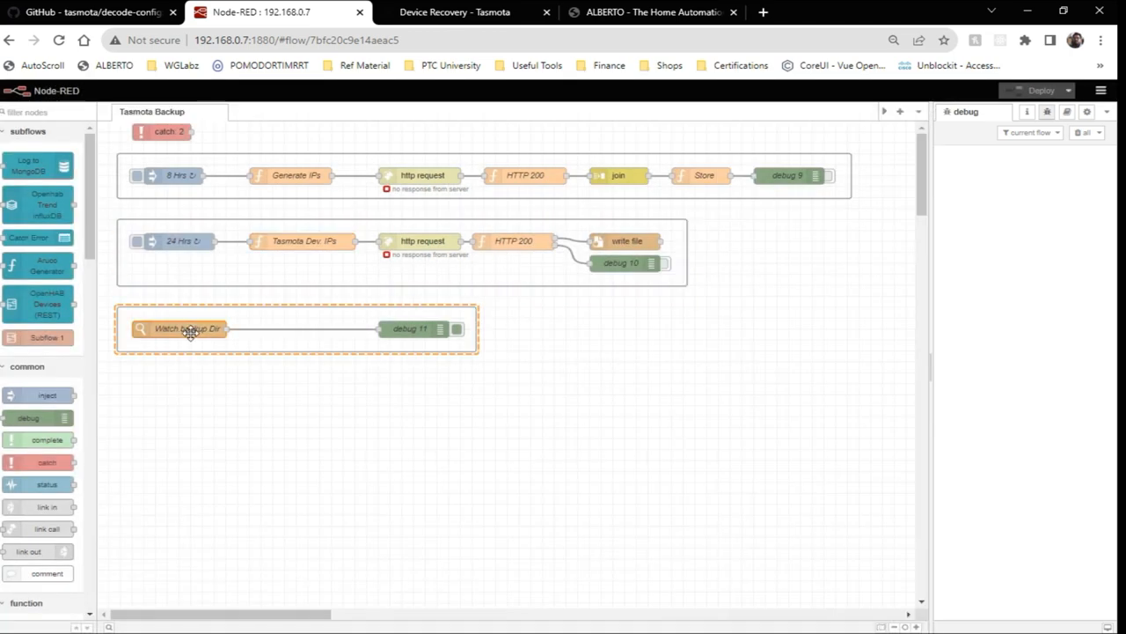
double_click(185, 330)
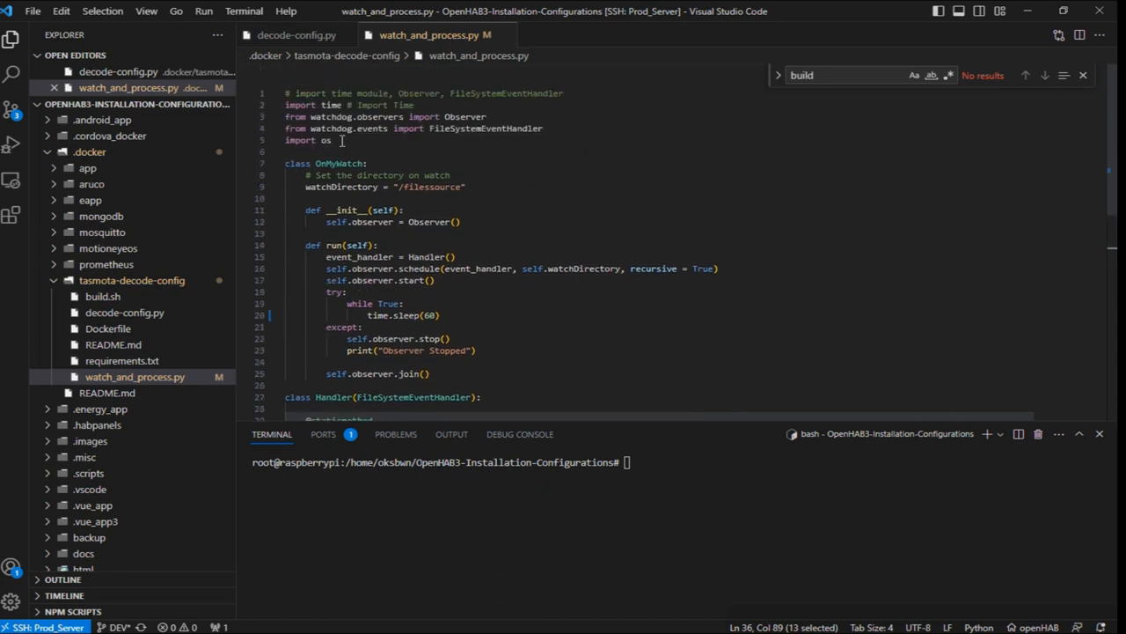
mouse_move(447, 302)
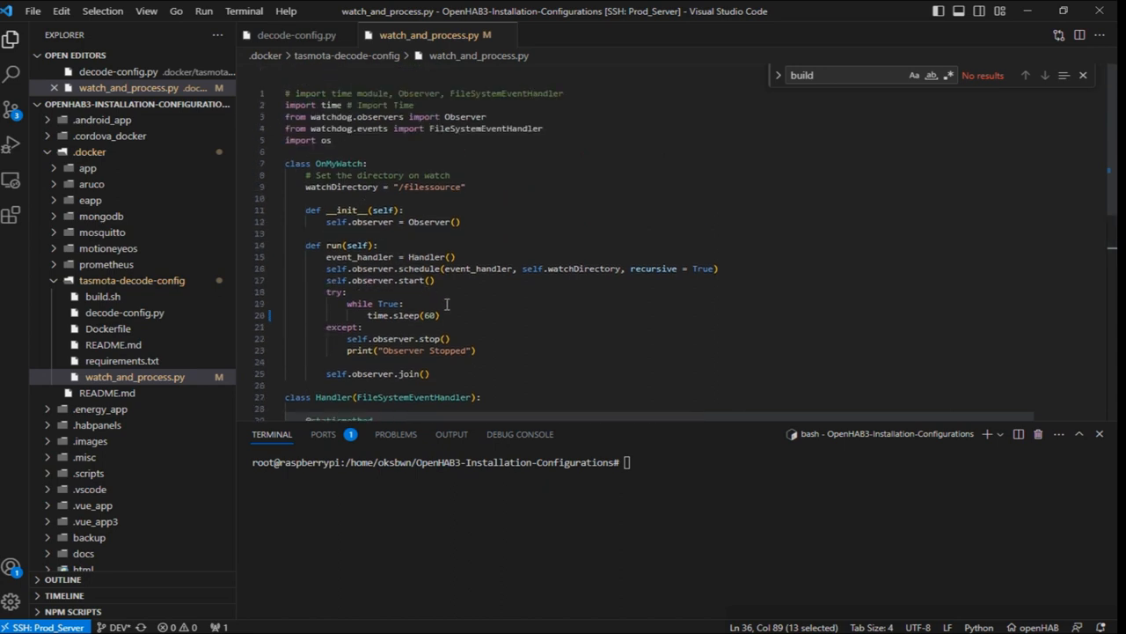
- Highlight the filedestination output path in the conversion command, then bring up build.sh
scroll(down, 3)
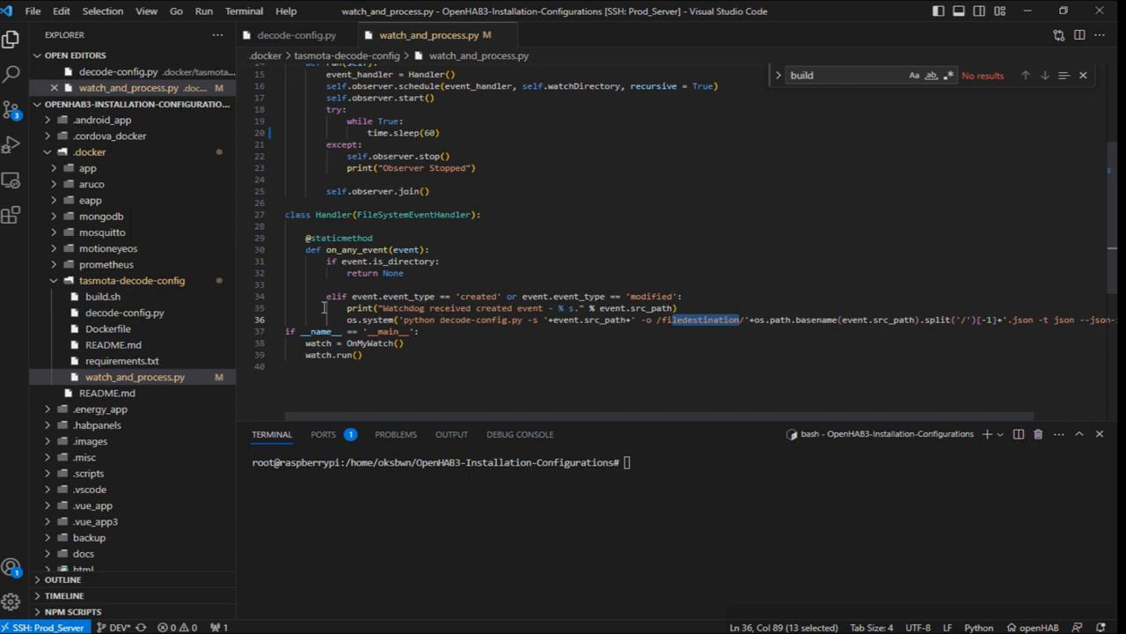
drag(677, 306, 489, 321)
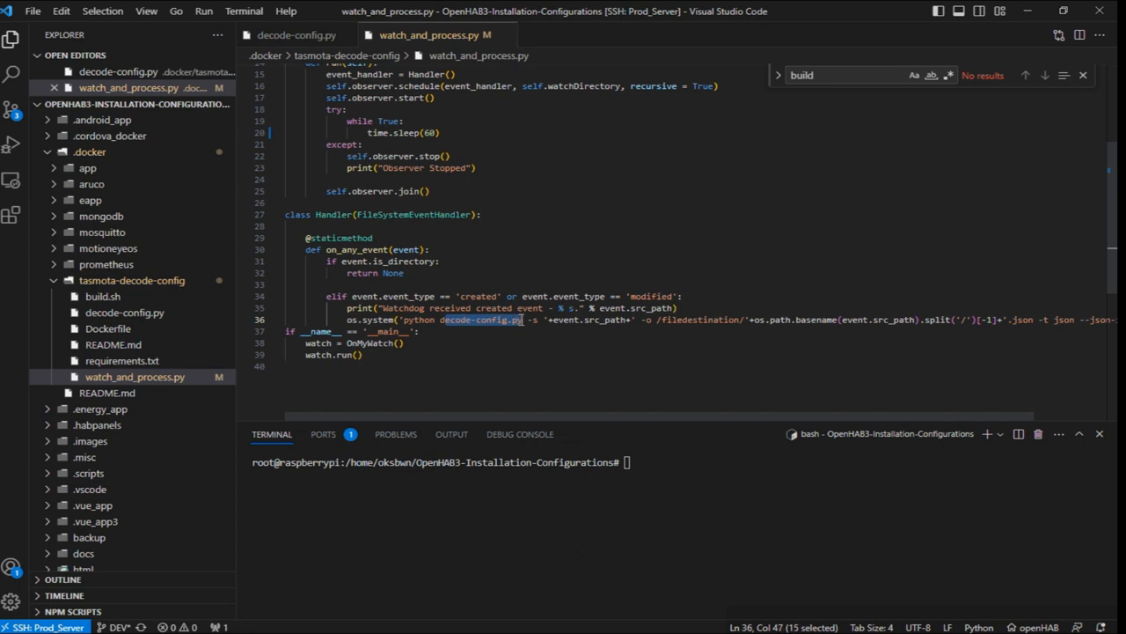
click(102, 313)
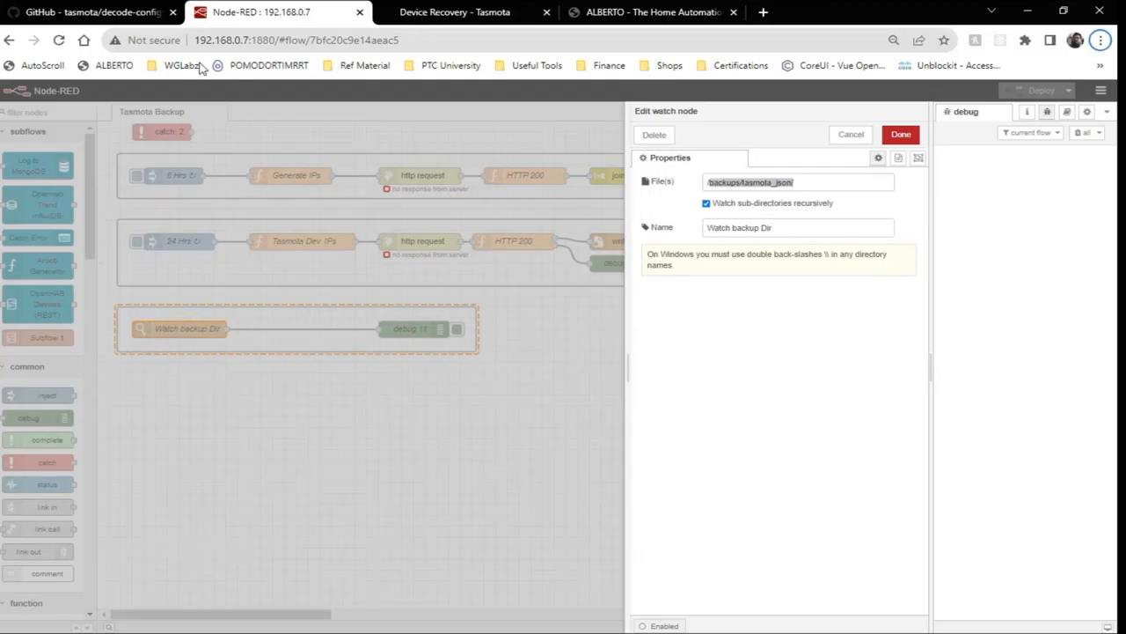
click(88, 10)
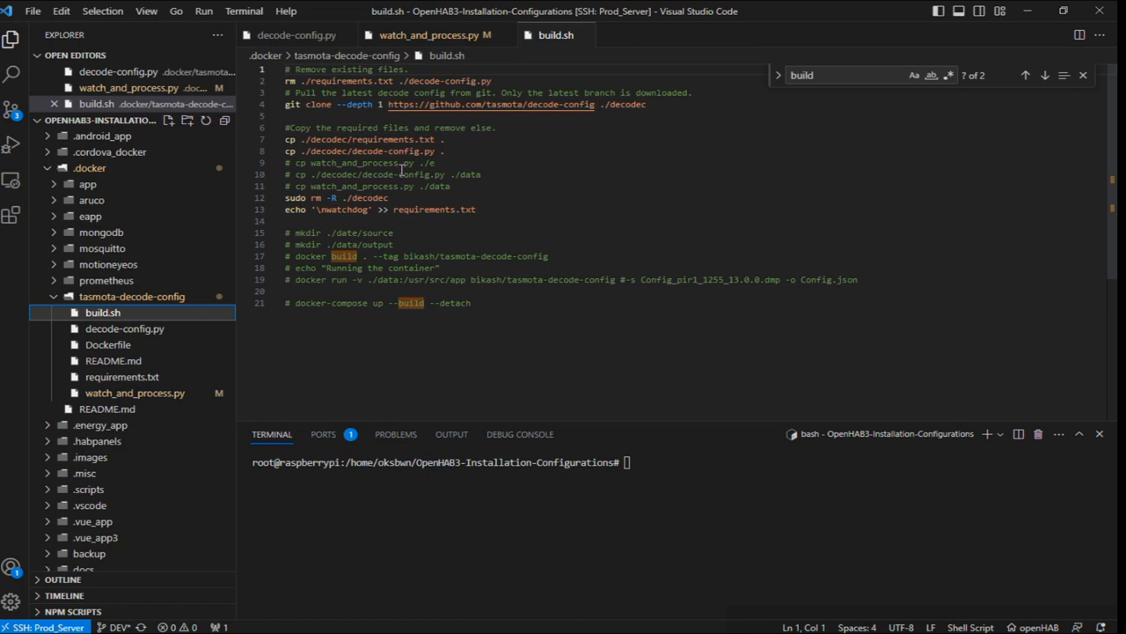
mouse_move(447, 250)
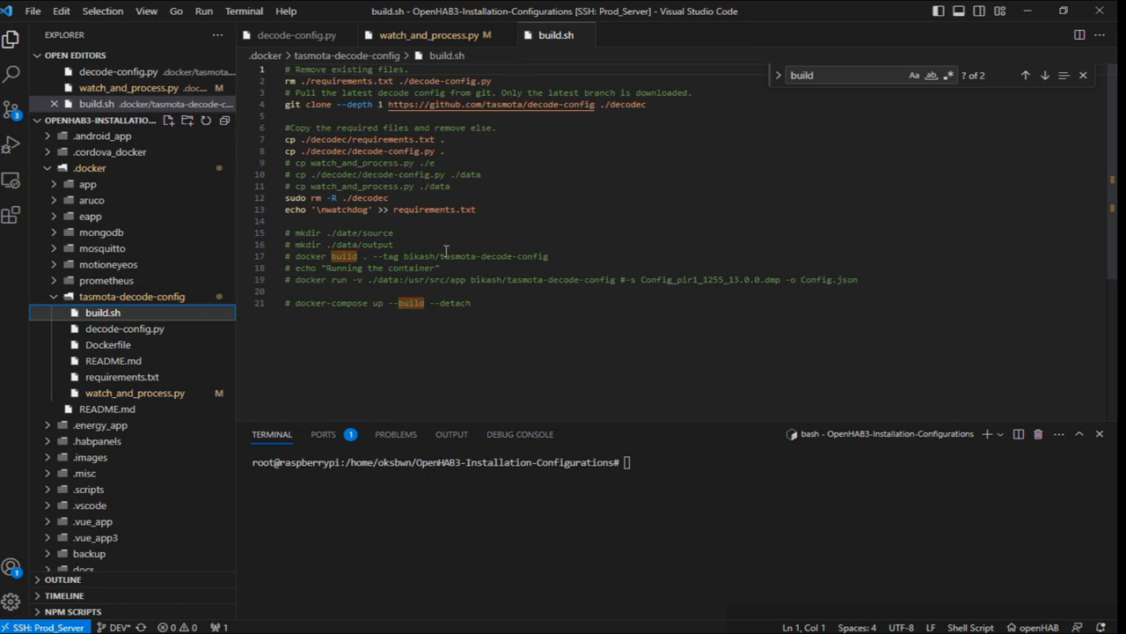
- Select the whole docker-compose up --build --detach line in build.sh
double_click(321, 303)
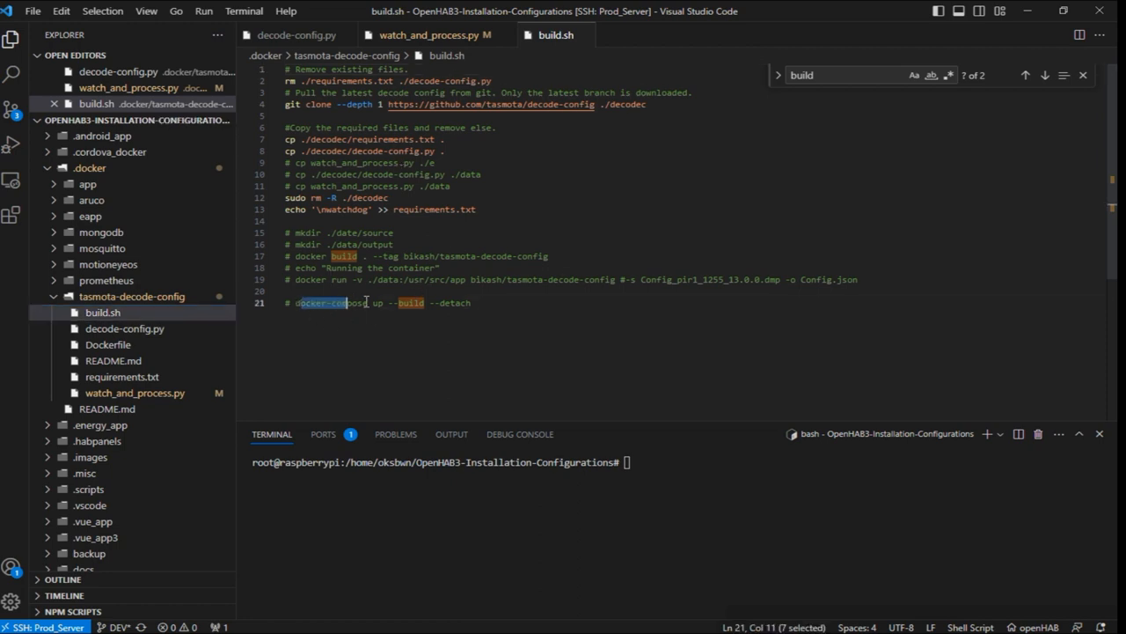
drag(362, 302, 471, 302)
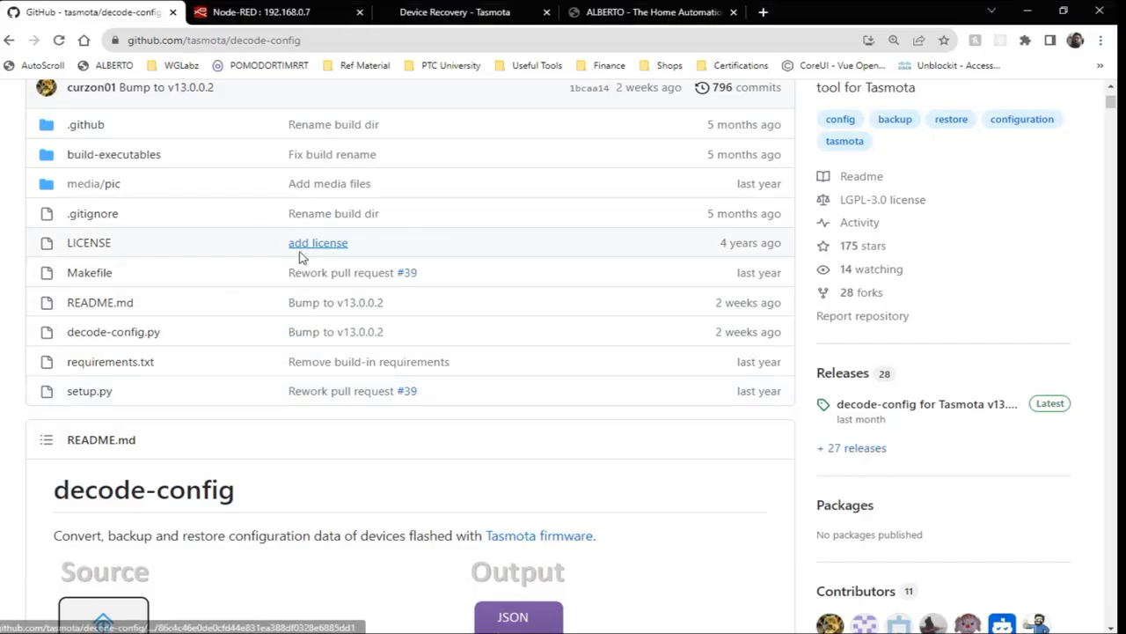
mouse_move(197, 123)
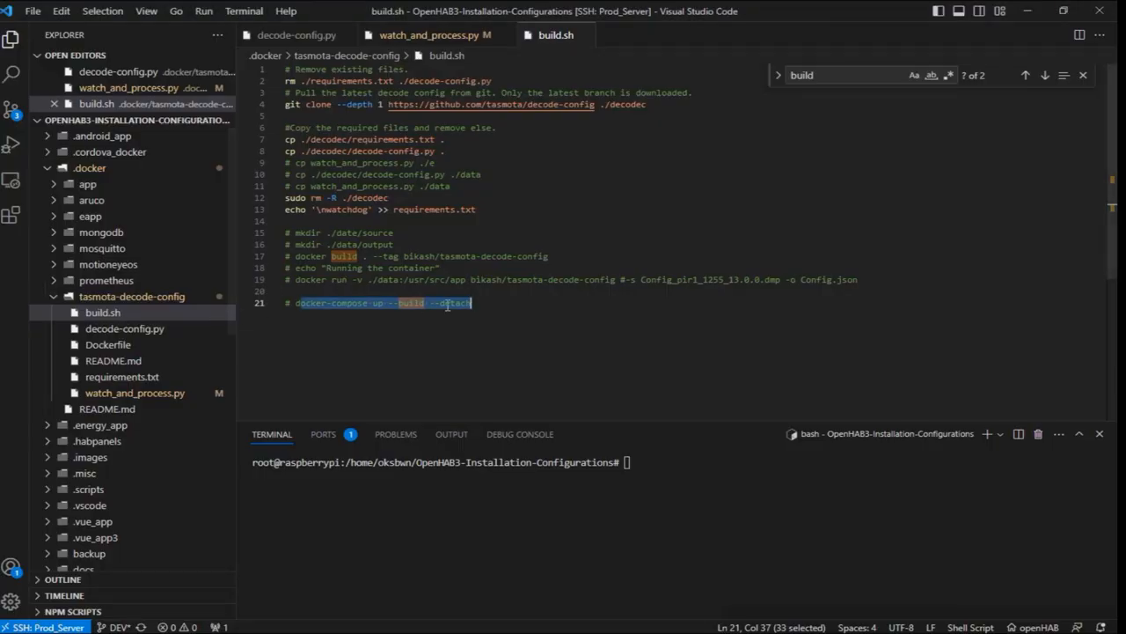
- Leave the build script for the Node-RED Watch backup Dir node settings
click(514, 303)
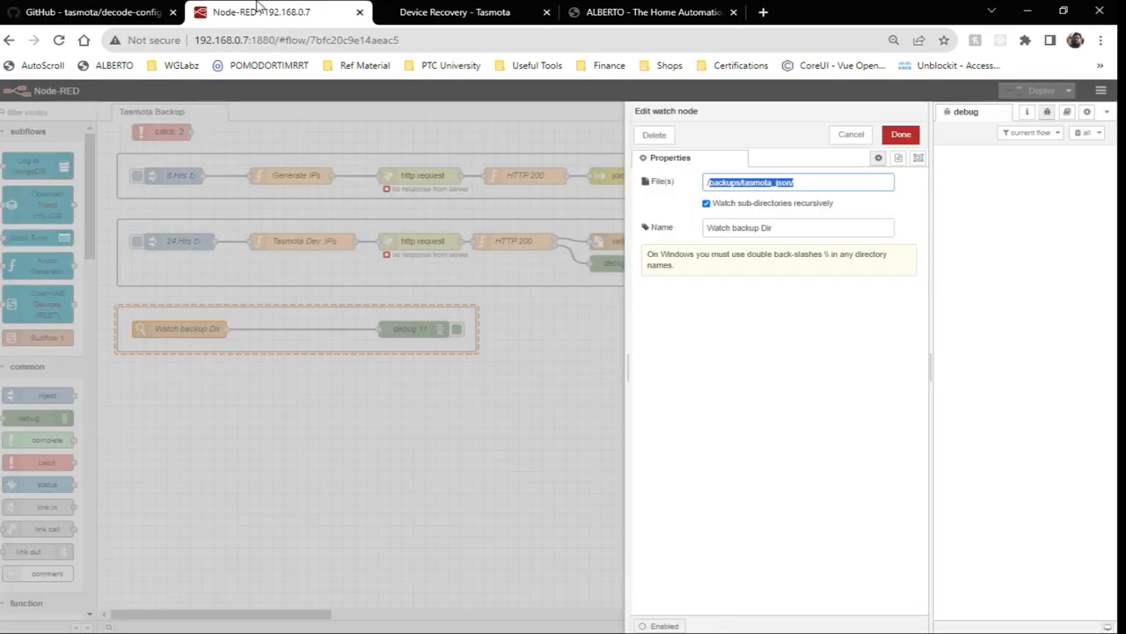
- Close the watch node settings and focus VS Code's integrated terminal
click(901, 134)
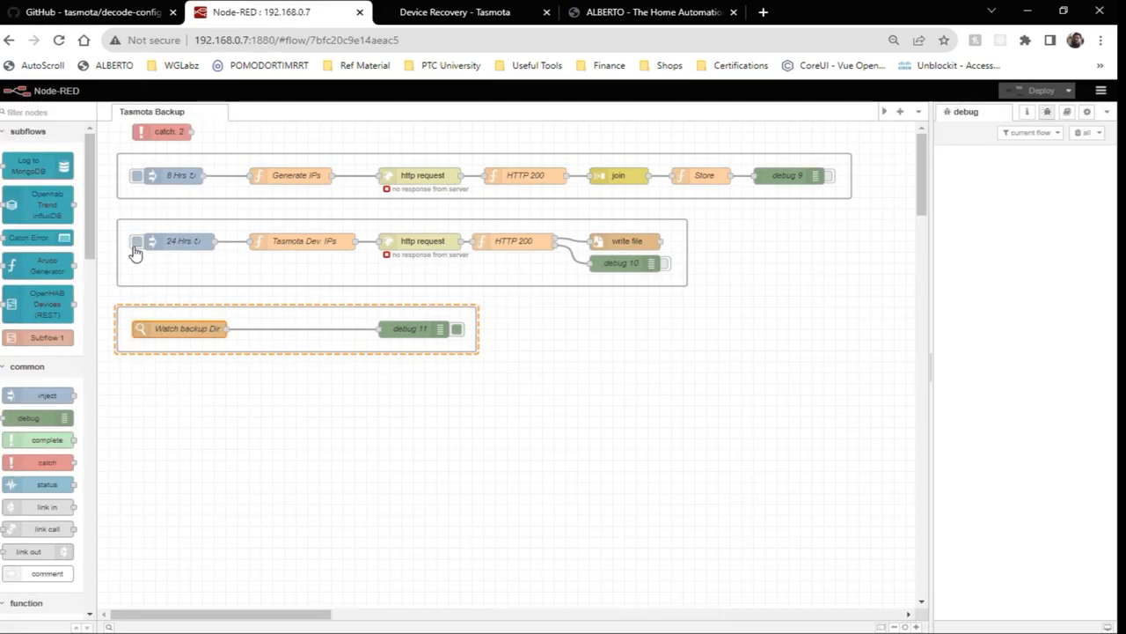
click(138, 242)
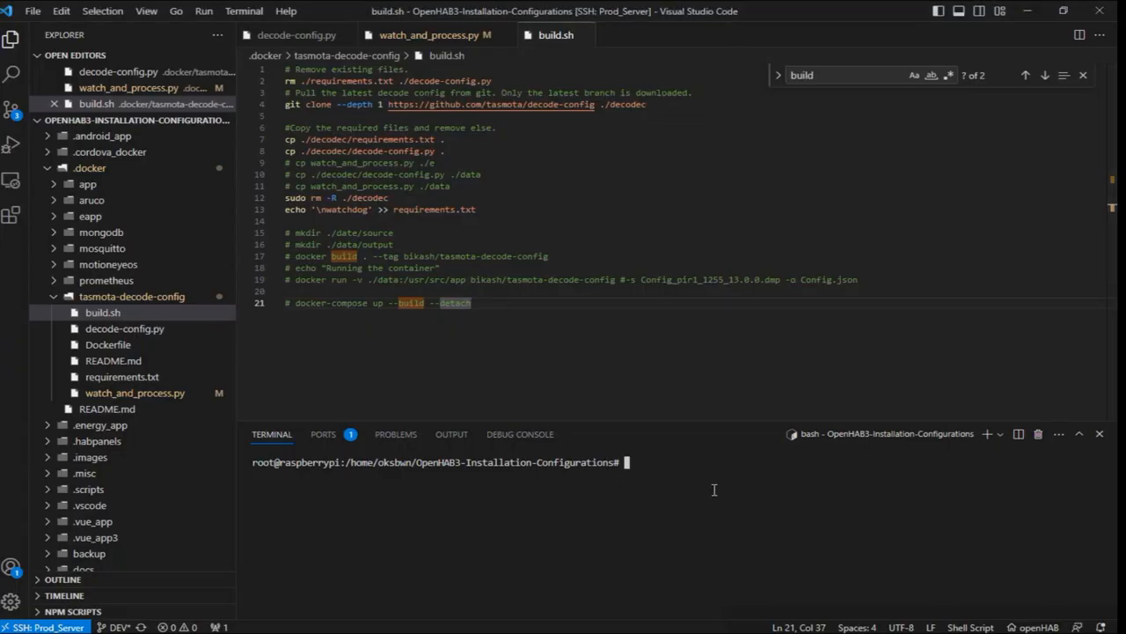
- Run docker ps, then docker logs --follow on the decode-config container to watch conversions
text(DOC)
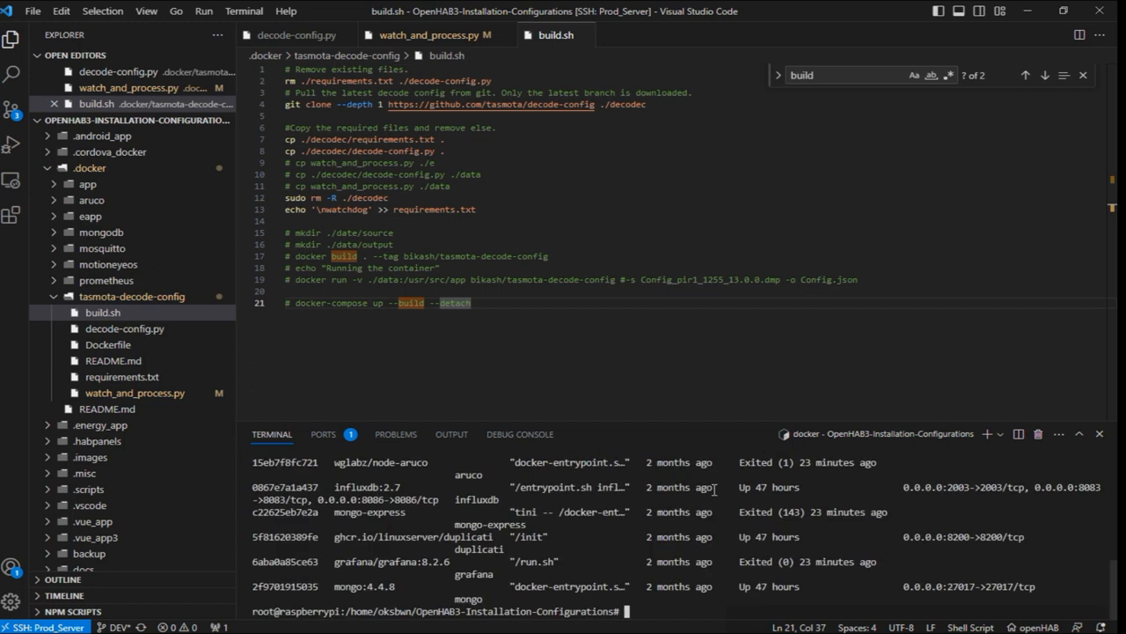
text(docker logs)
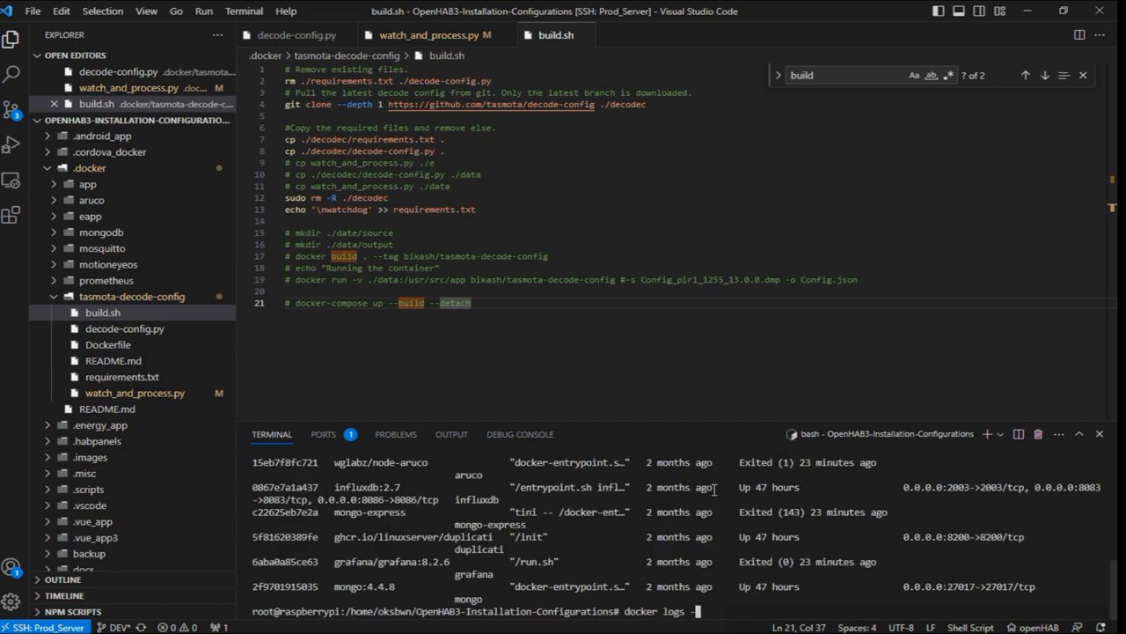
text(--follow)
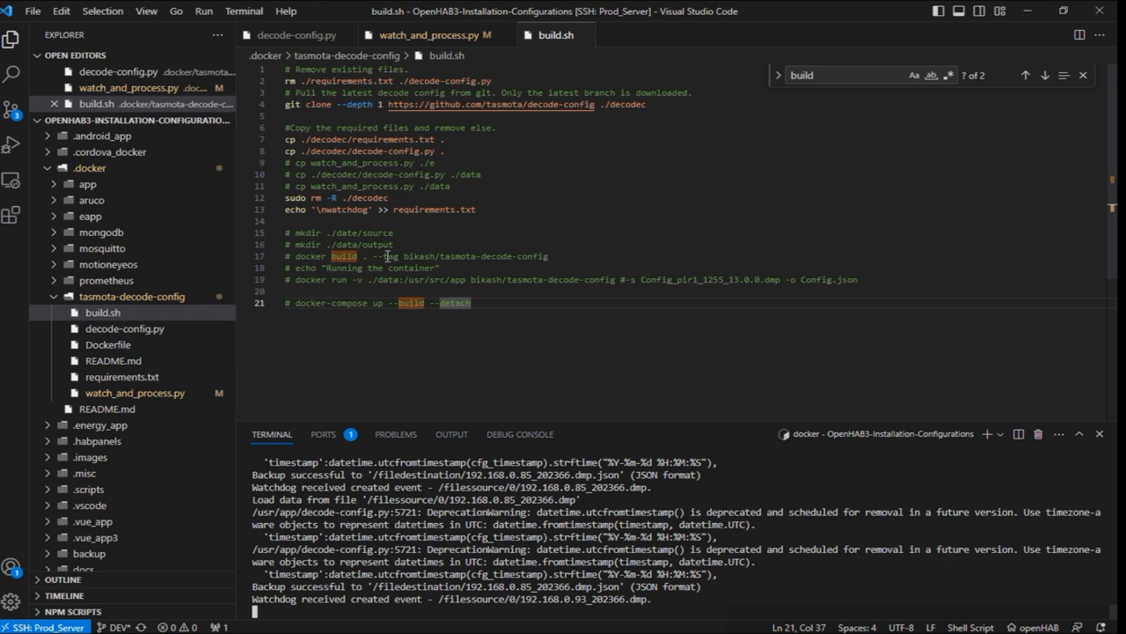
- Scroll the container logs through the Watchdog events and 'Backup successful' JSON conversion lines
scroll(down, 3)
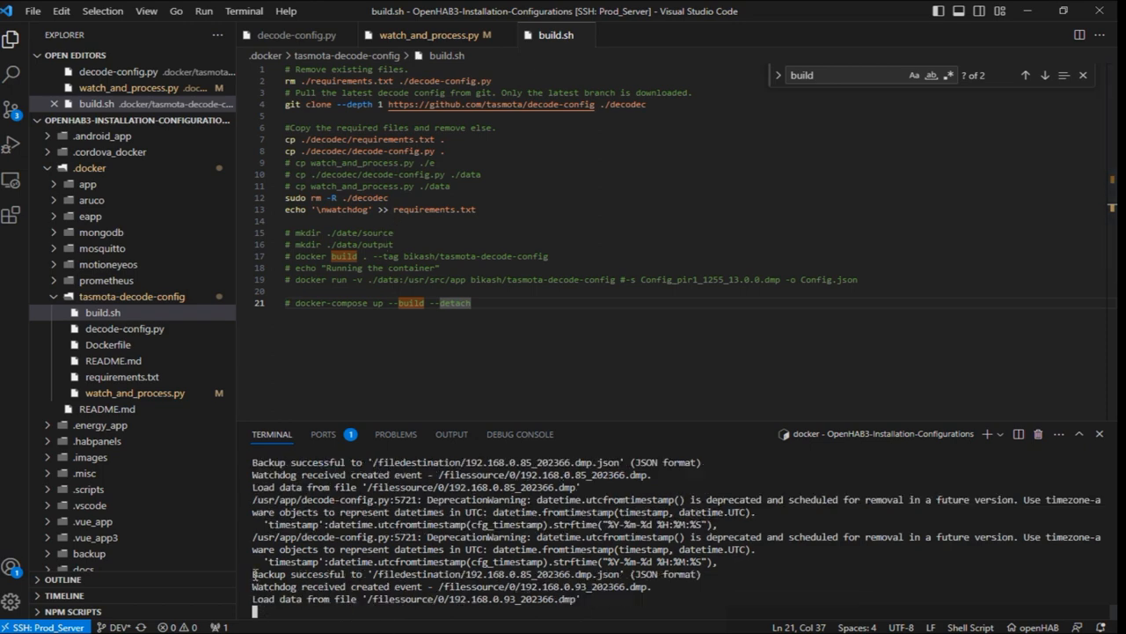
scroll(down, 3)
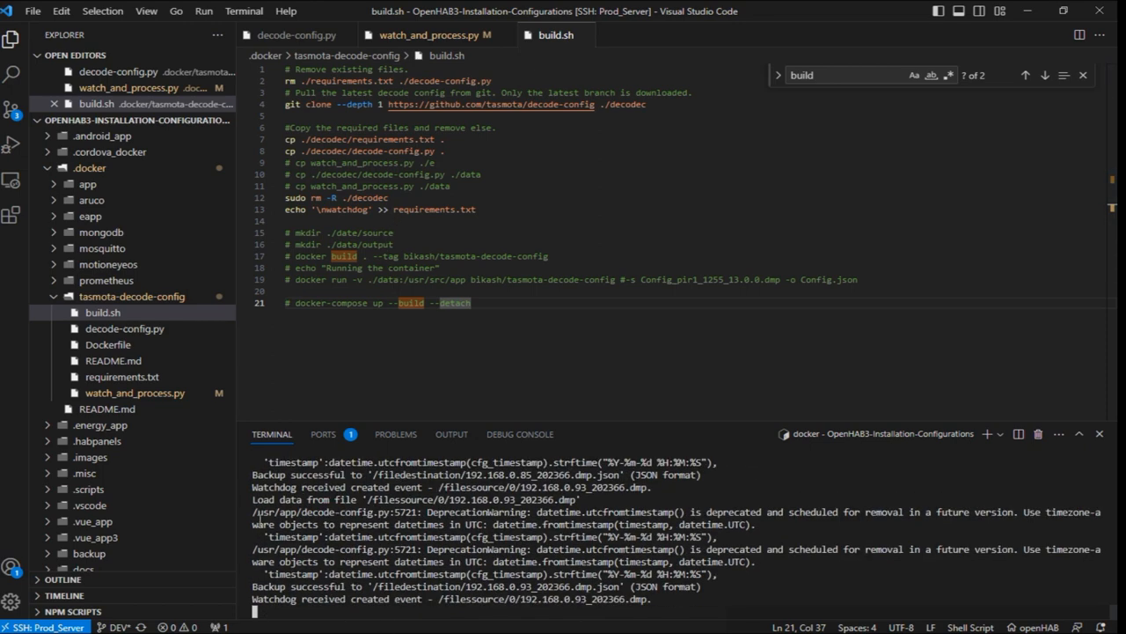
scroll(down, 3)
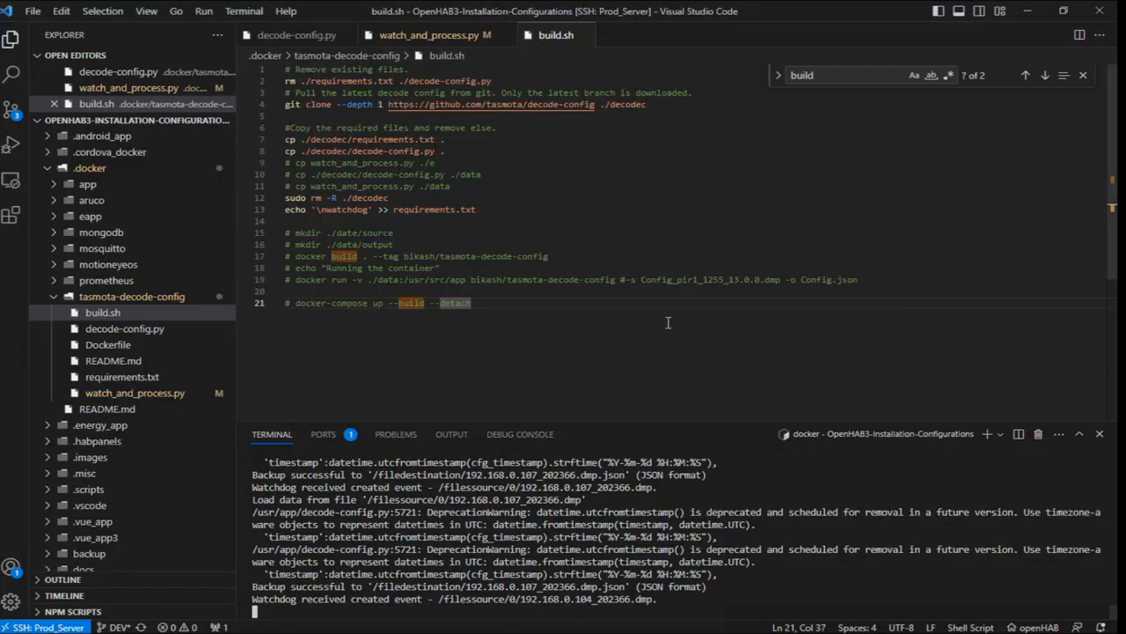
scroll(down, 3)
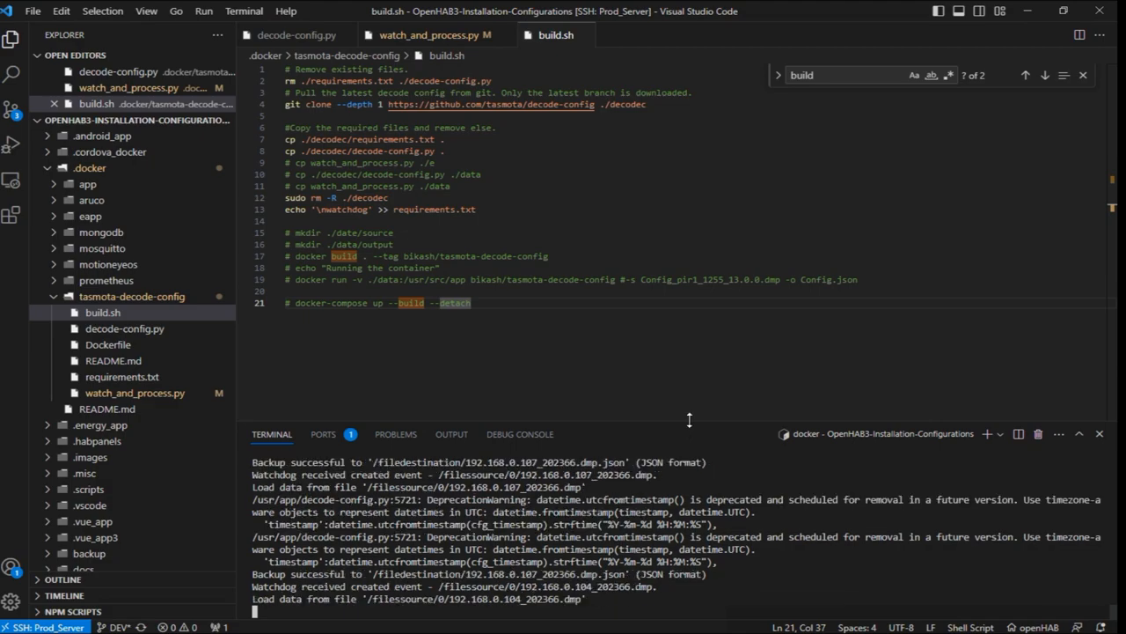